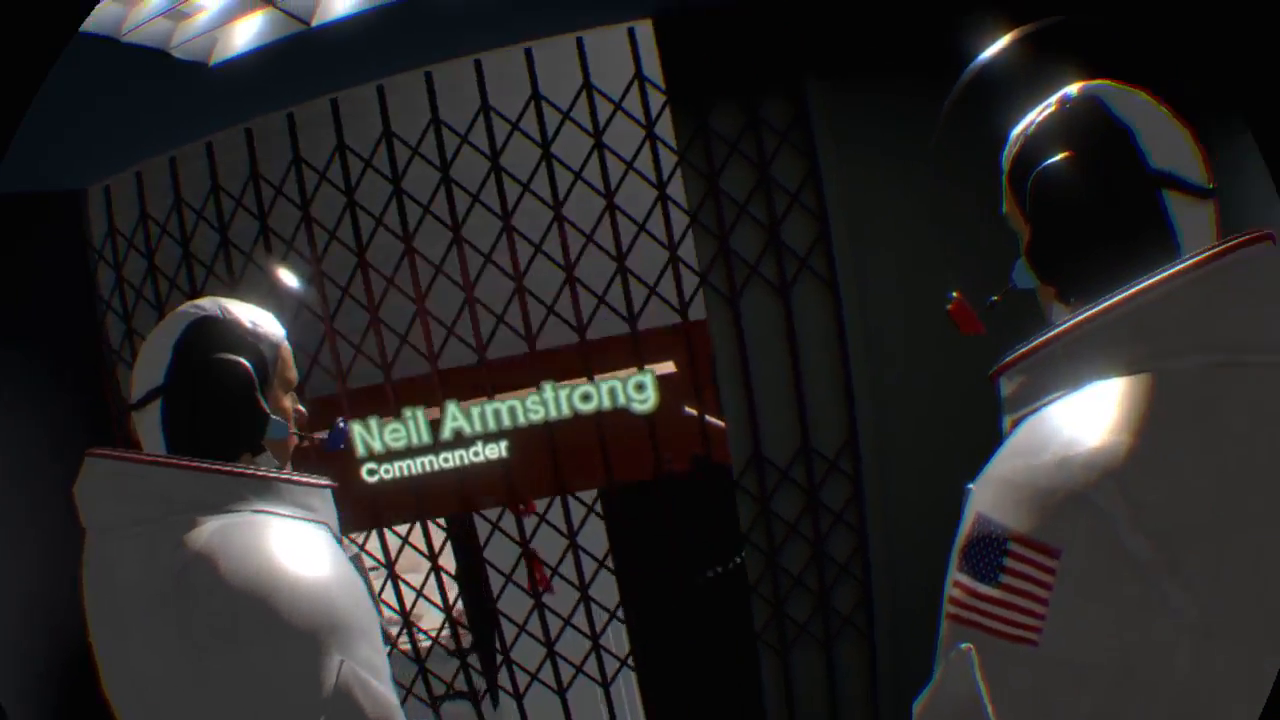
mouse_move(640, 360)
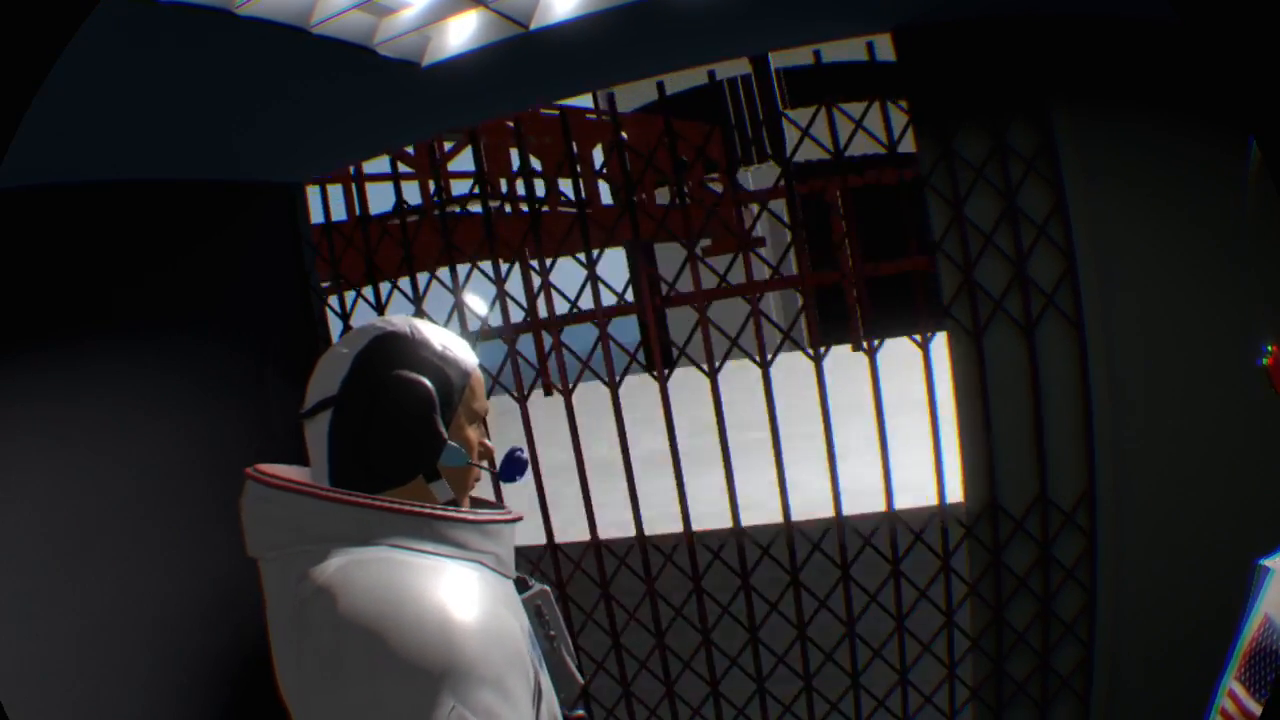
mouse_move(640, 360)
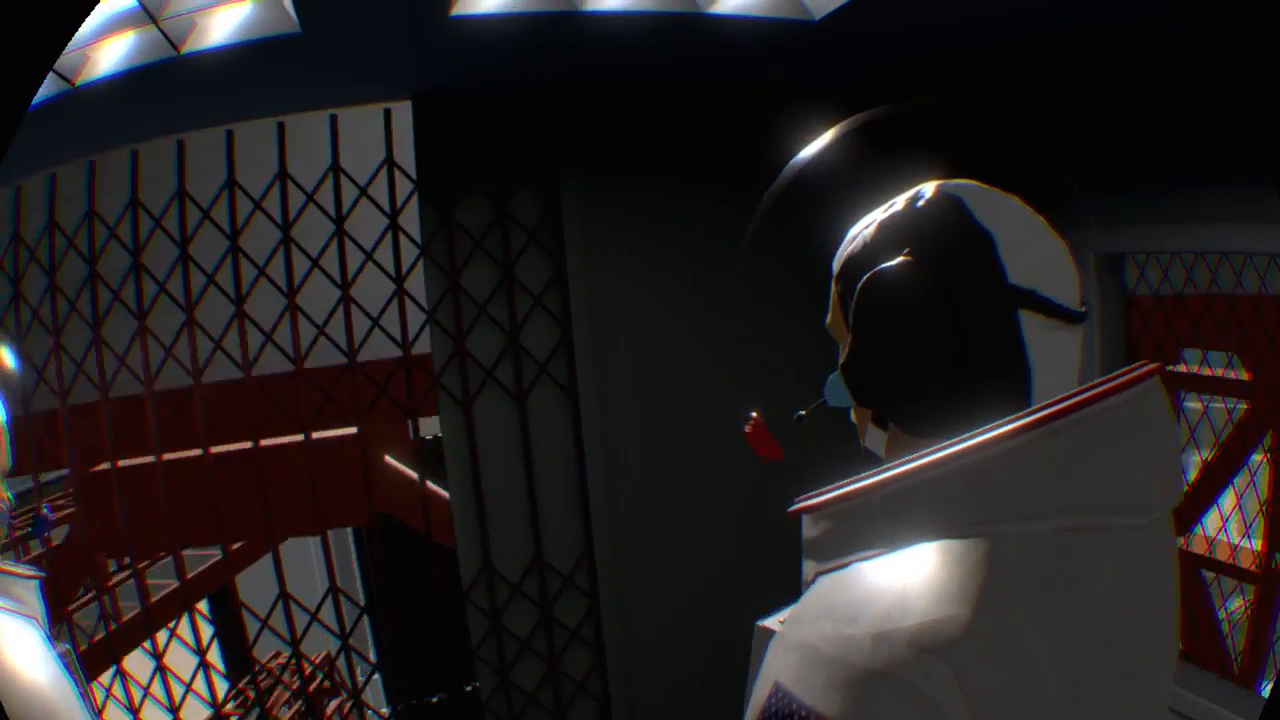